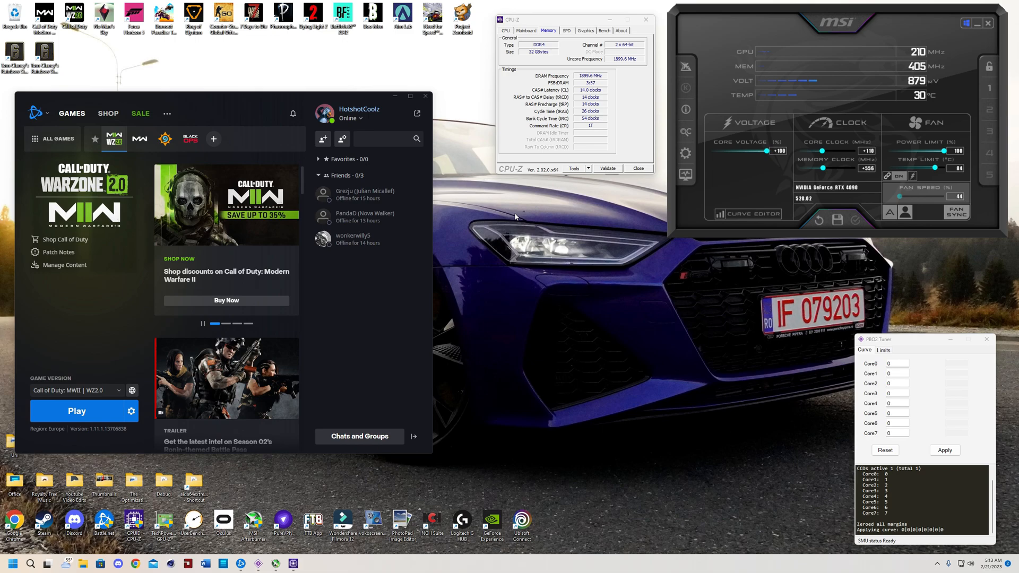
pyautogui.moveTo(979, 248)
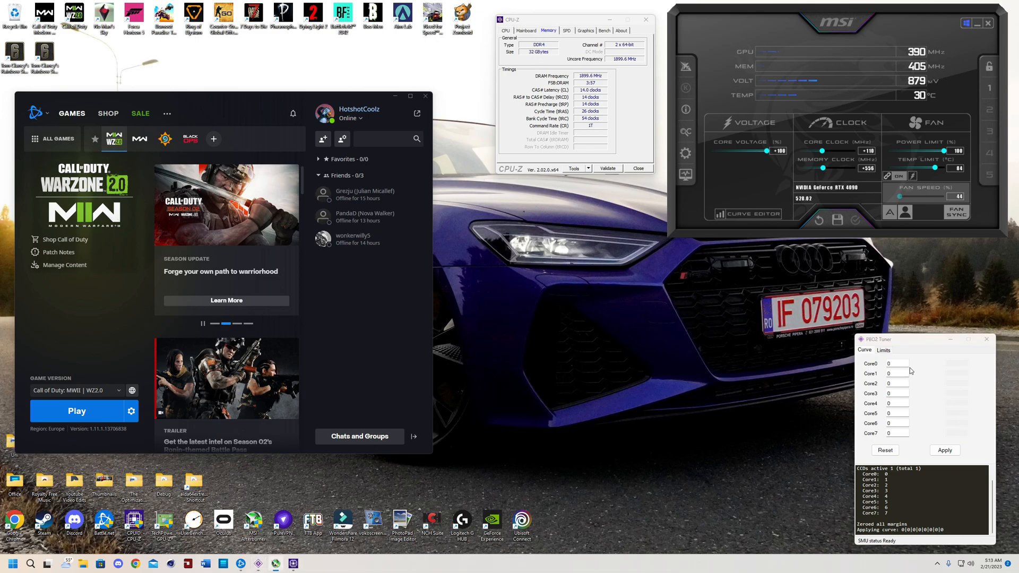
pyautogui.moveTo(906, 357)
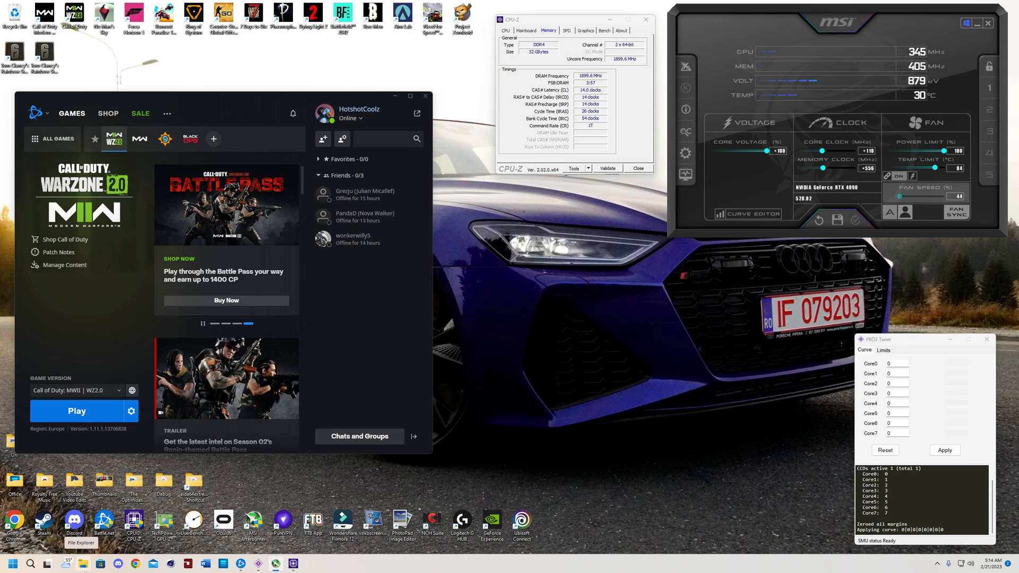
# - Navigate File Explorer to Documents > Call of Duty > players to list the config files
pyautogui.click(83, 564)
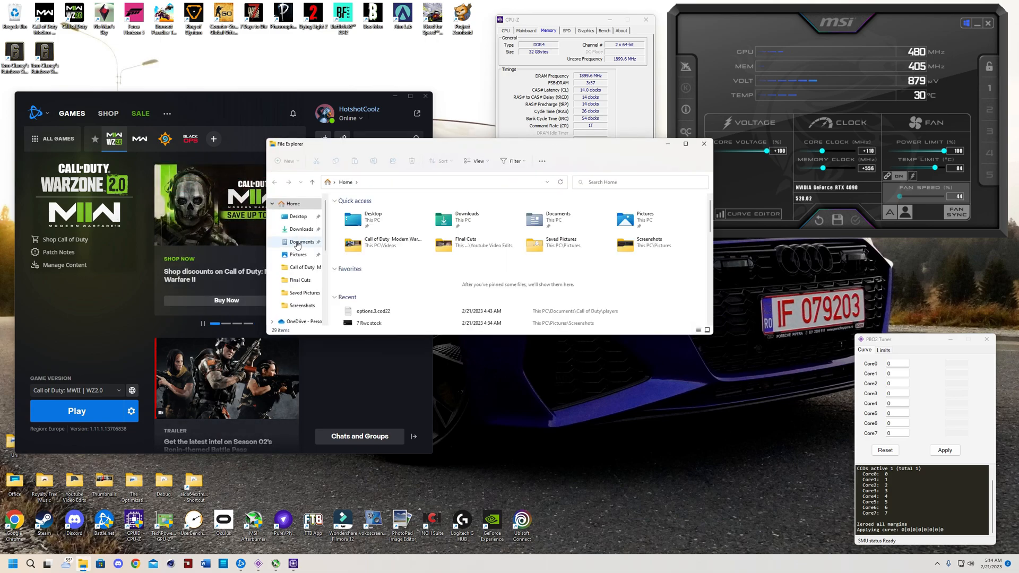
pyautogui.click(302, 242)
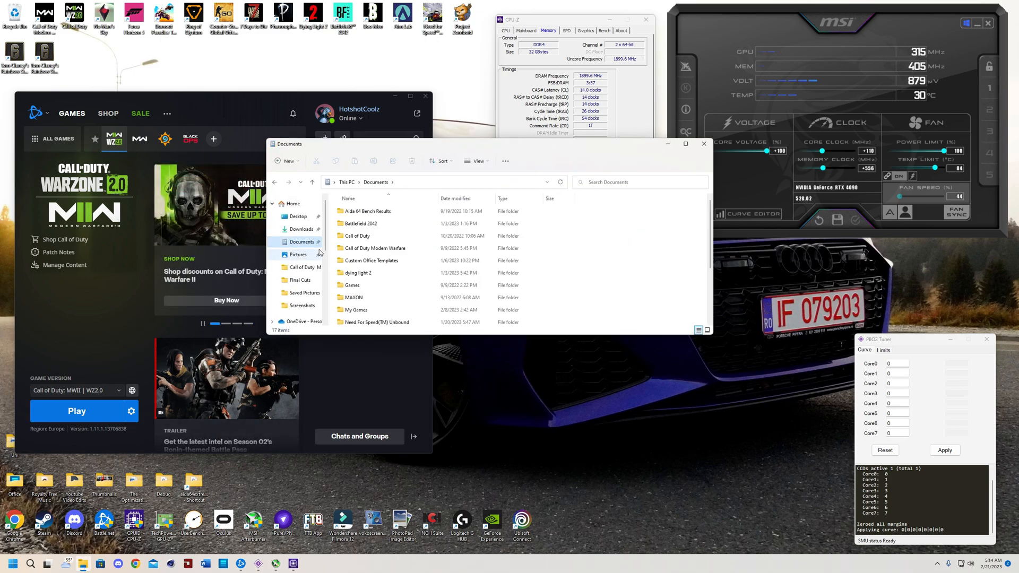
pyautogui.click(357, 236)
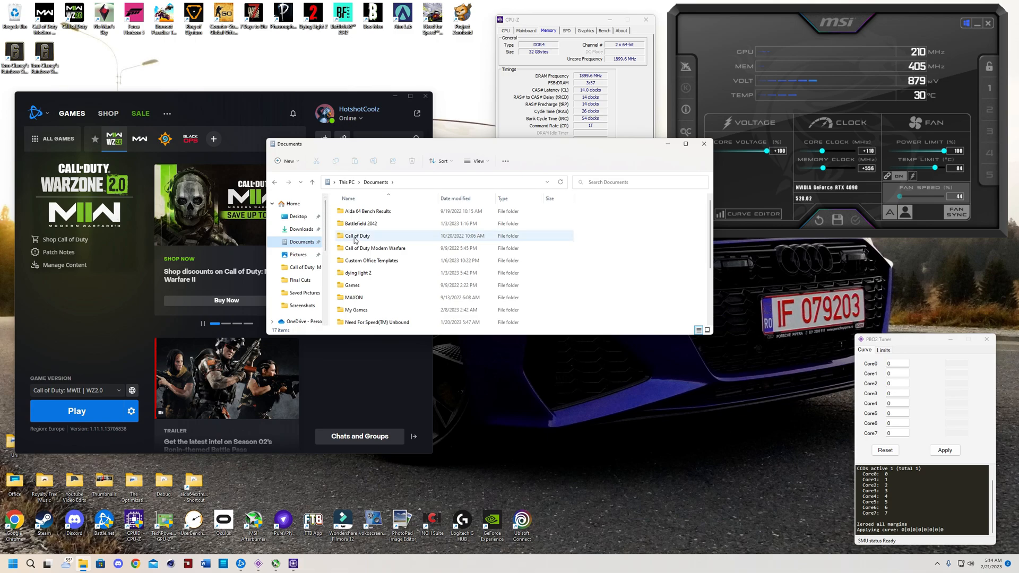
pyautogui.moveTo(373, 249)
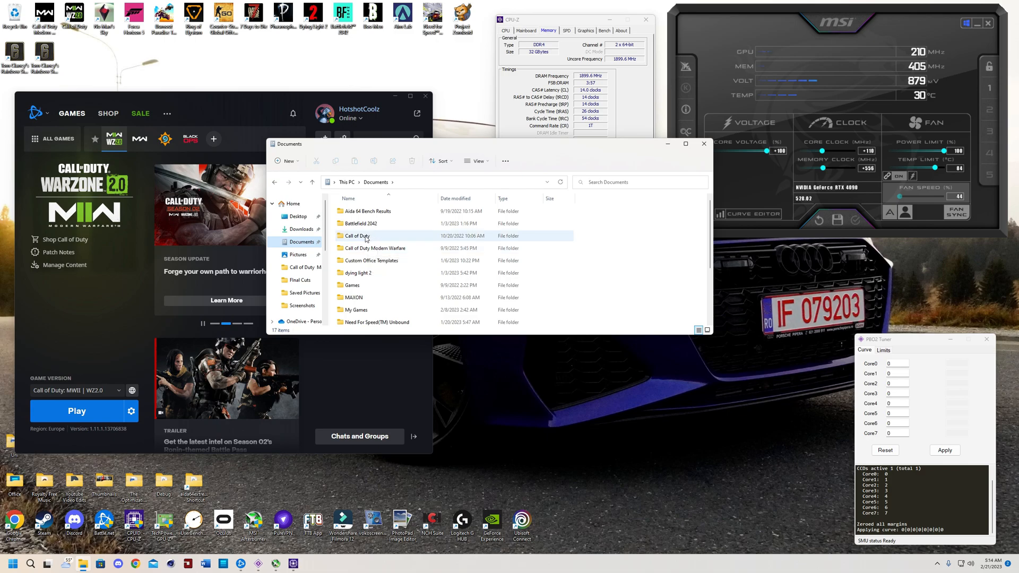
pyautogui.doubleClick(357, 235)
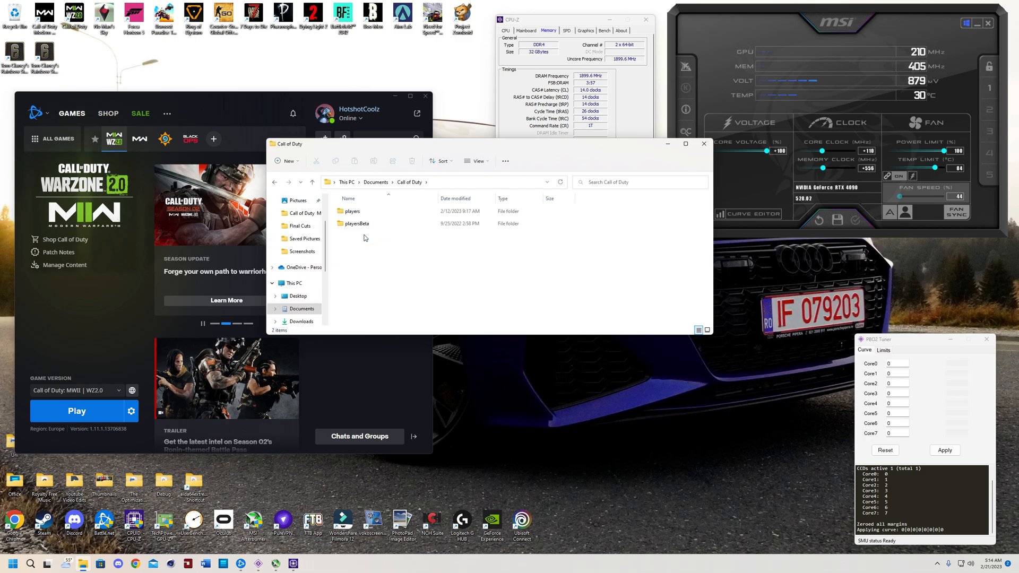
pyautogui.doubleClick(352, 211)
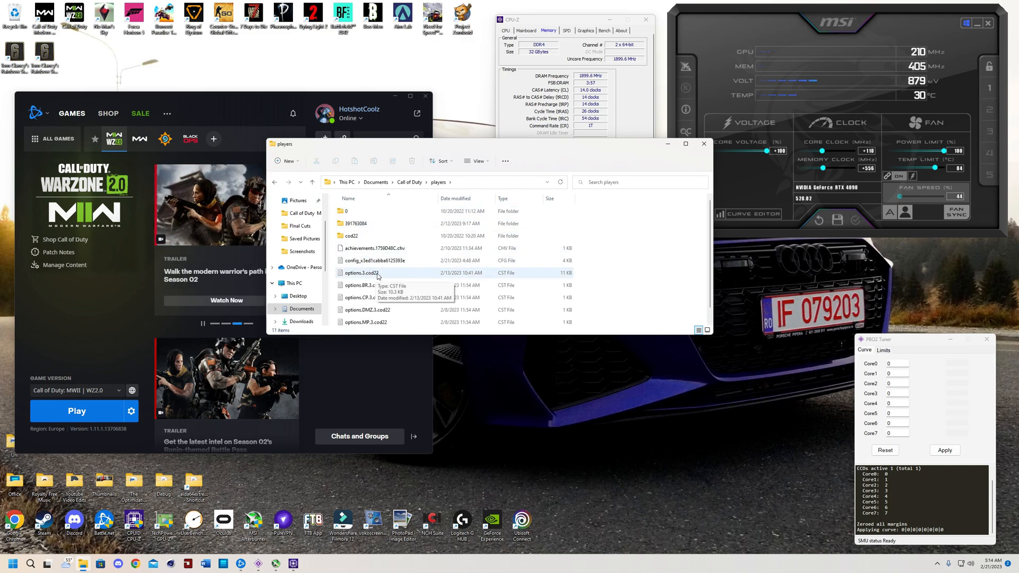
# - Load options.3.cod22 in Notepad and review its system, audio and display settings
pyautogui.doubleClick(360, 273)
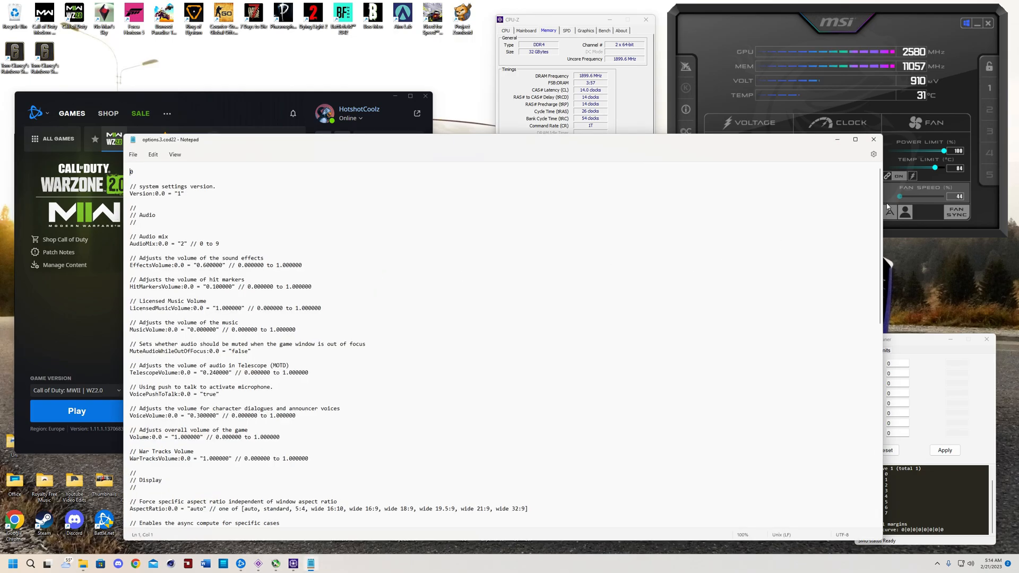
pyautogui.scroll(-3)
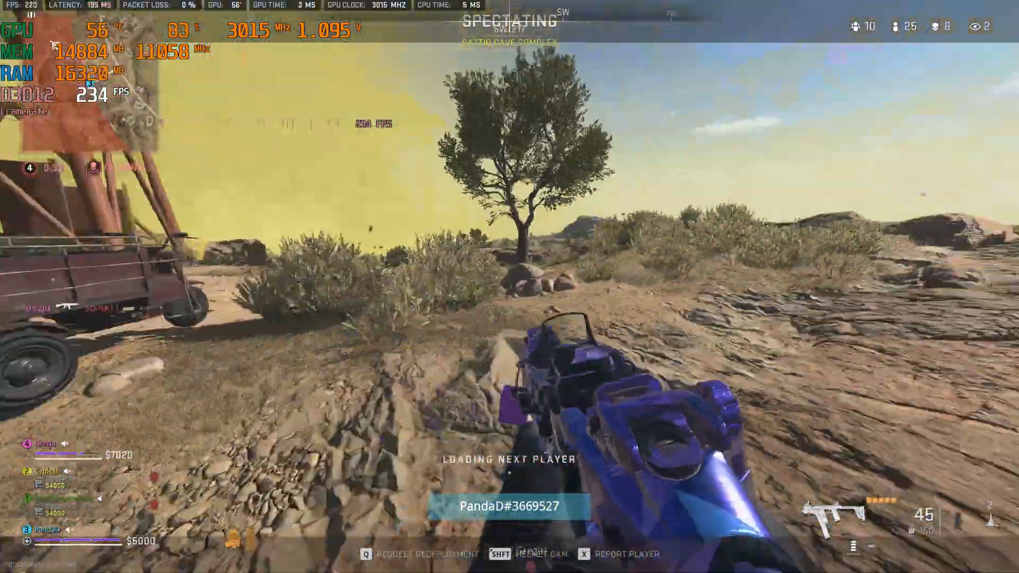
# - Bring up the Tac-Map around Sa'id City while spectating (M key)
pyautogui.press('m')
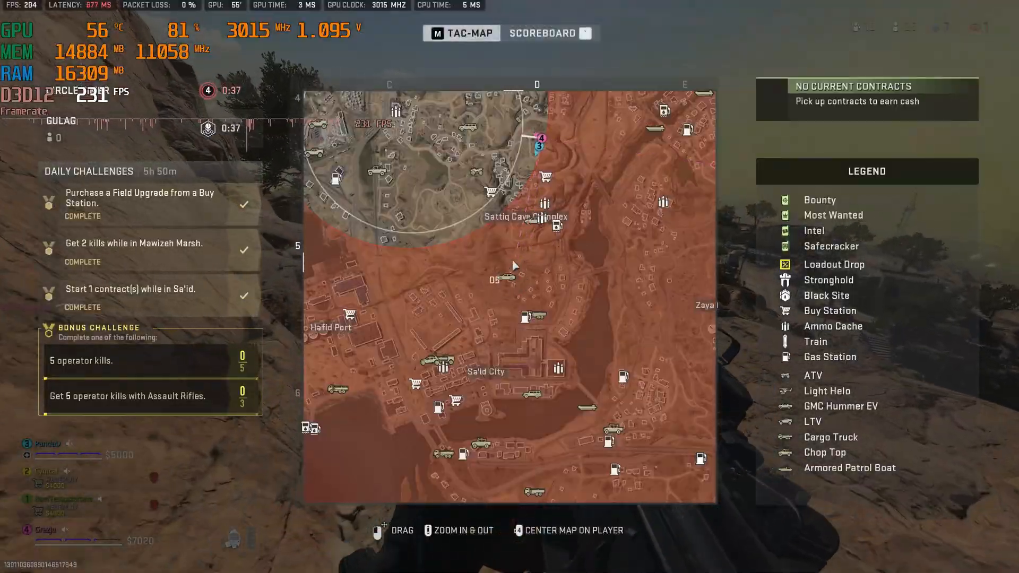